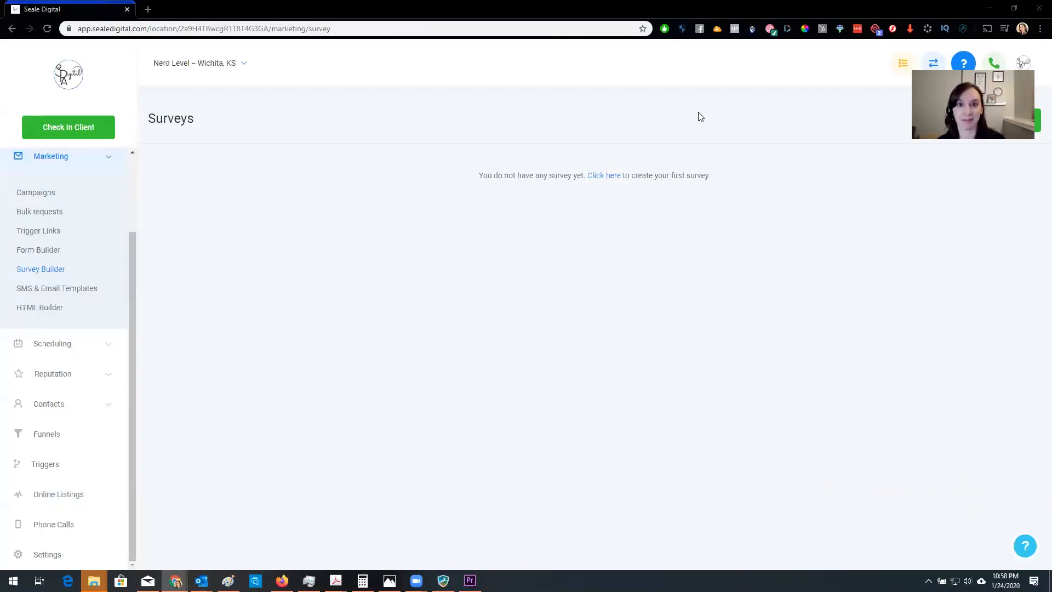
{"action": "mouse_move", "coordinate": [617, 129]}
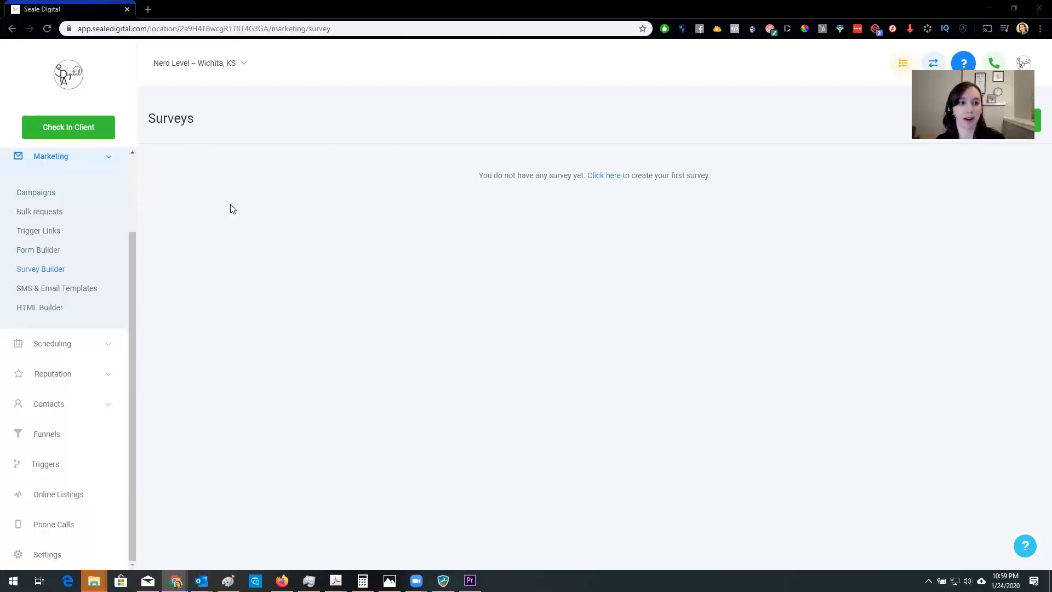
{"action": "mouse_move", "coordinate": [226, 240]}
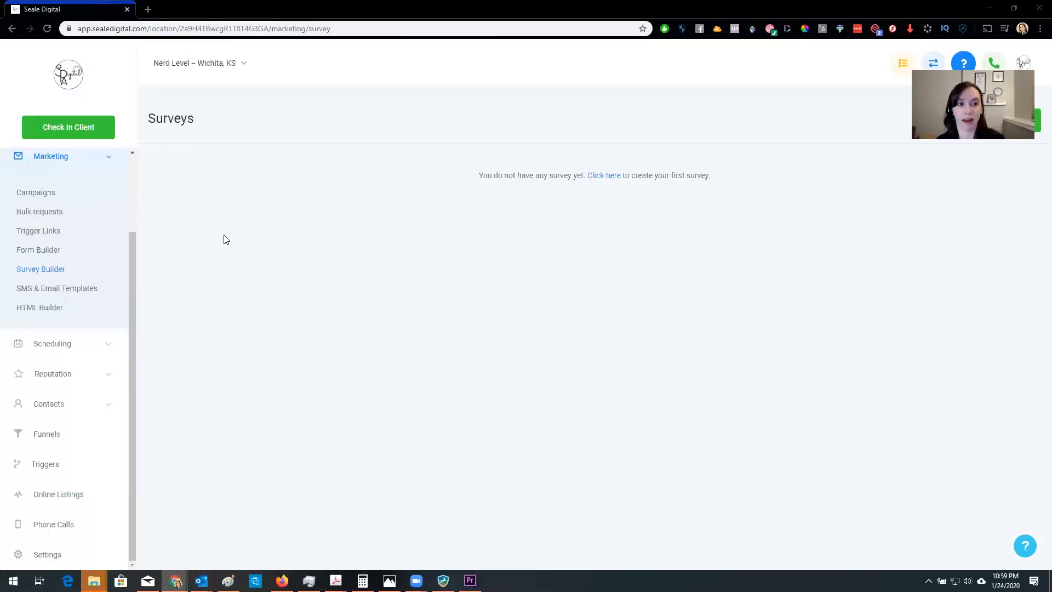
{"action": "mouse_move", "coordinate": [77, 164]}
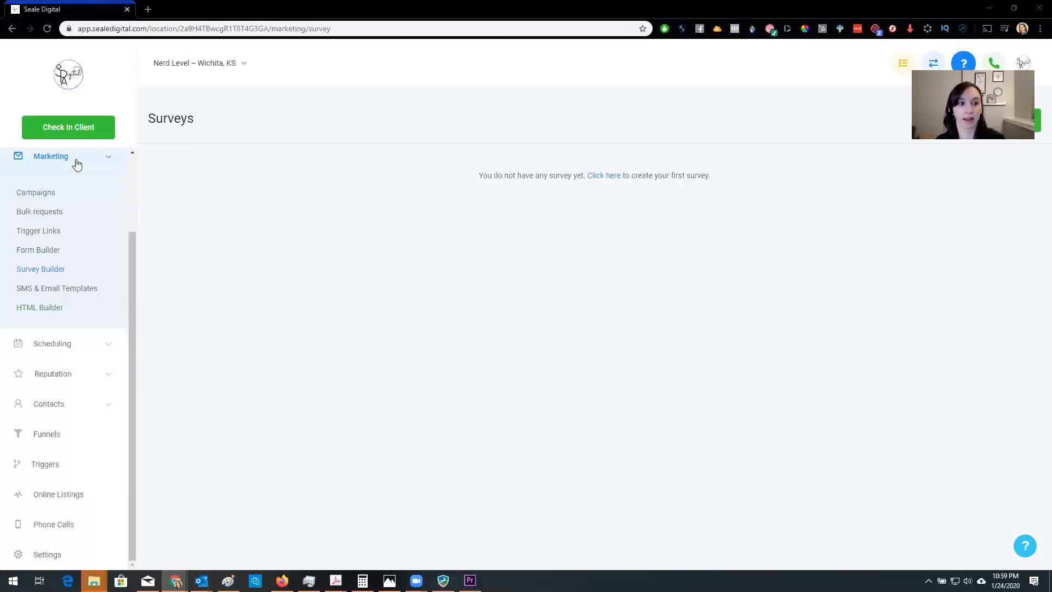
{"action": "mouse_move", "coordinate": [41, 272]}
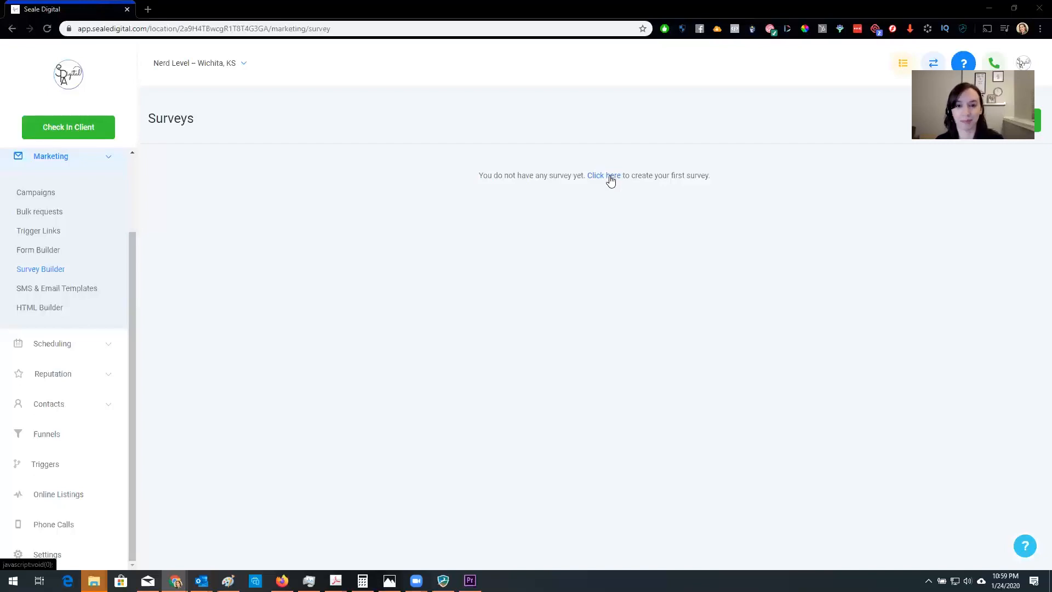
Step: Create the first survey and review the standard and custom field lists
{"action": "left_click", "coordinate": [603, 175]}
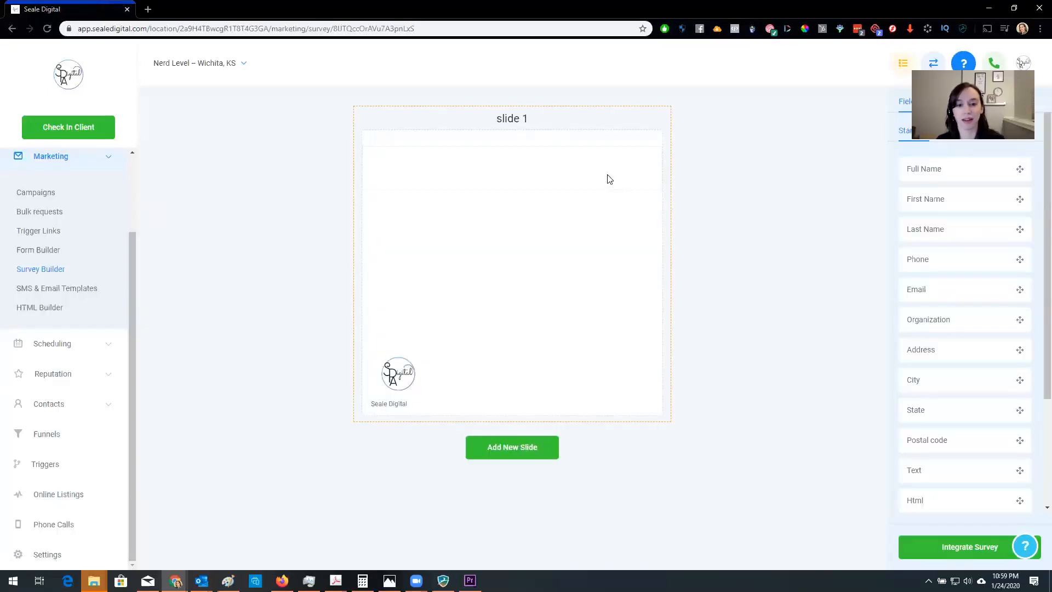
{"action": "mouse_move", "coordinate": [604, 176]}
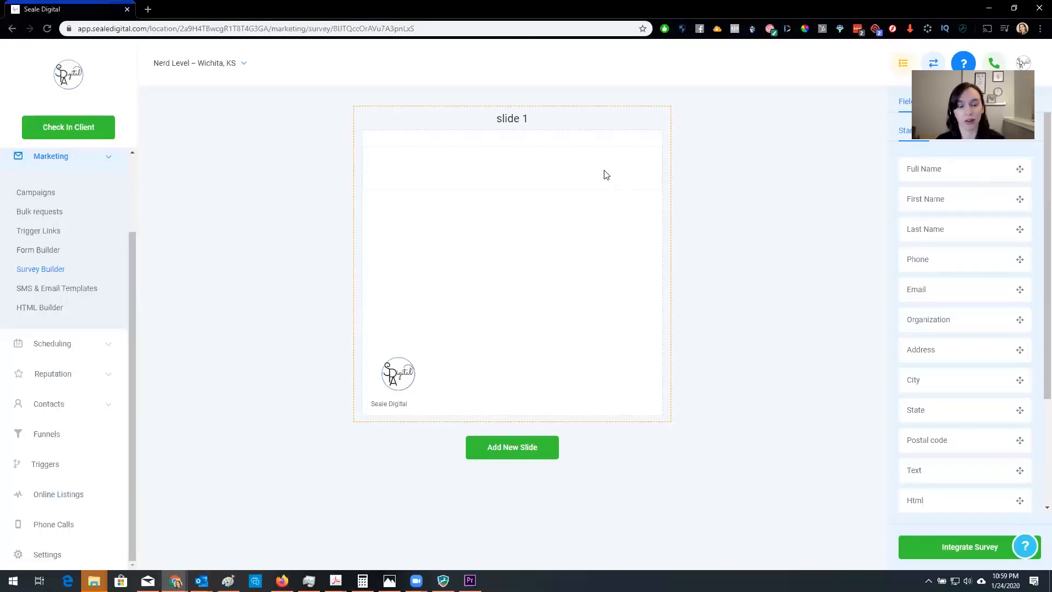
{"action": "mouse_move", "coordinate": [937, 166]}
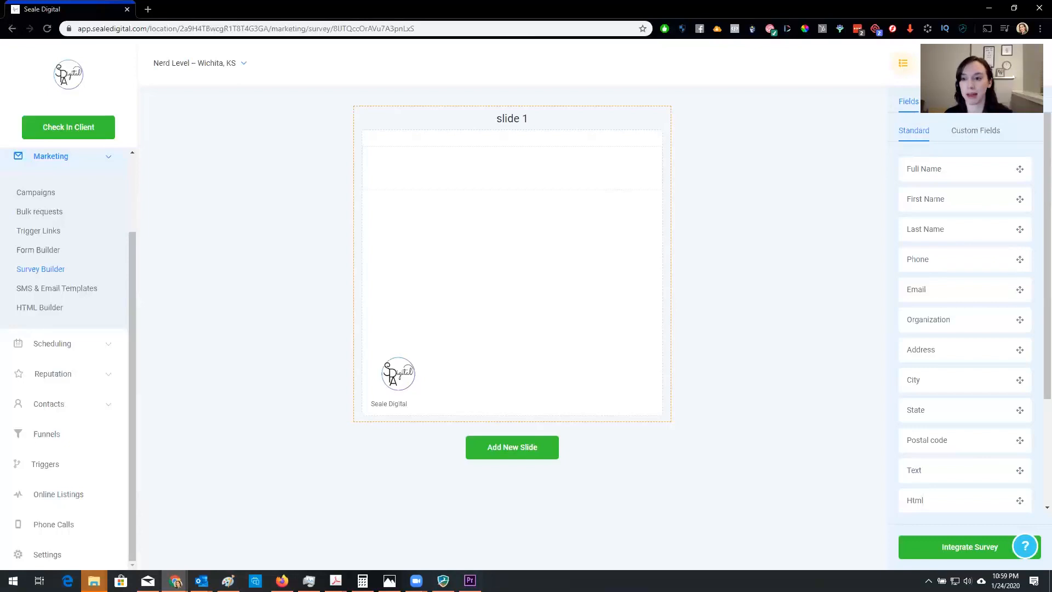
{"action": "scroll", "scroll_direction": "down", "scroll_amount": 3}
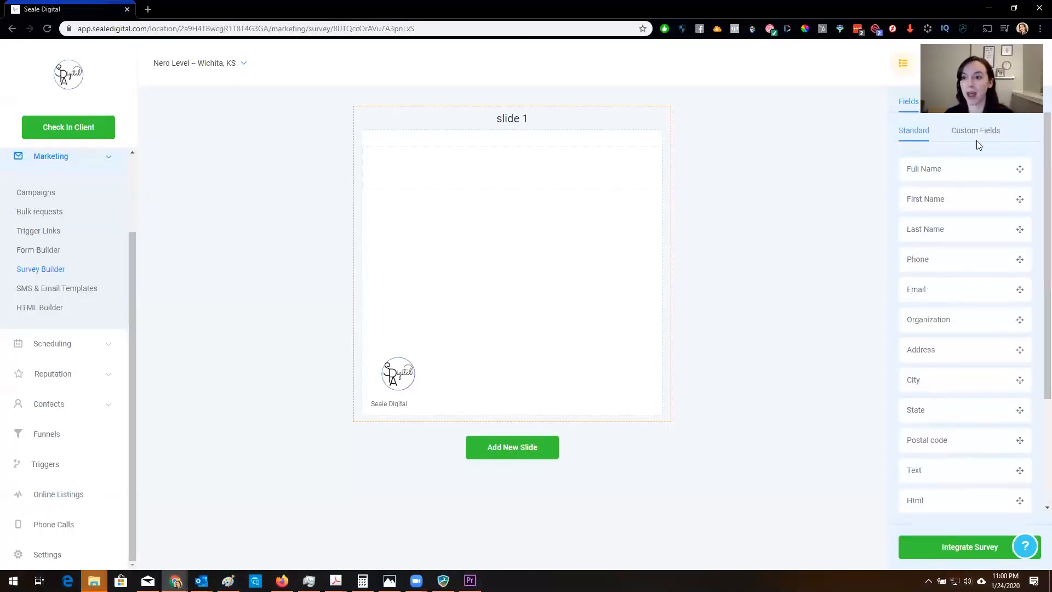
{"action": "left_click", "coordinate": [975, 131]}
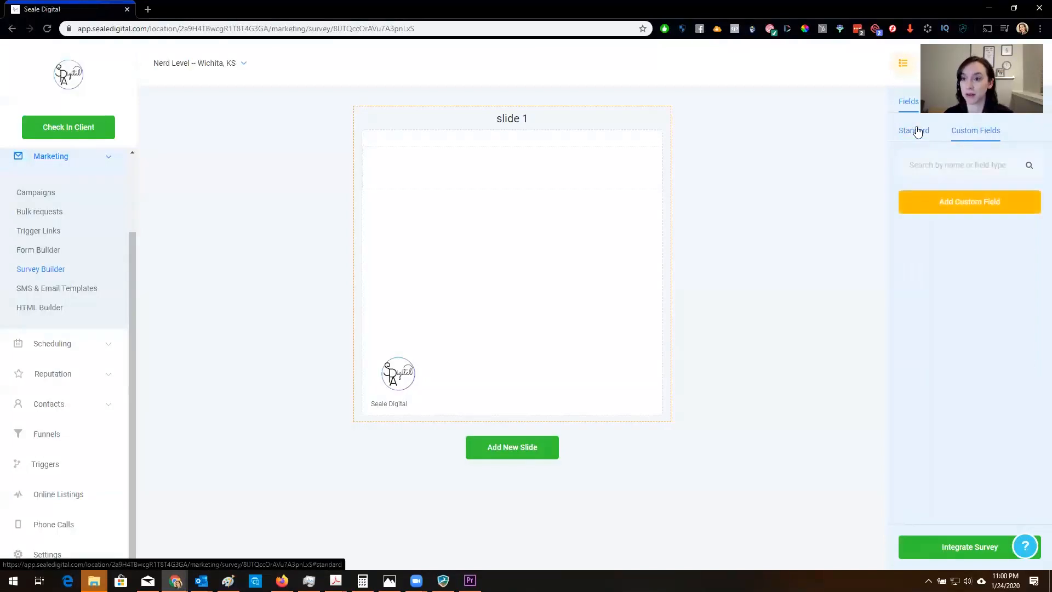
{"action": "left_click", "coordinate": [913, 131]}
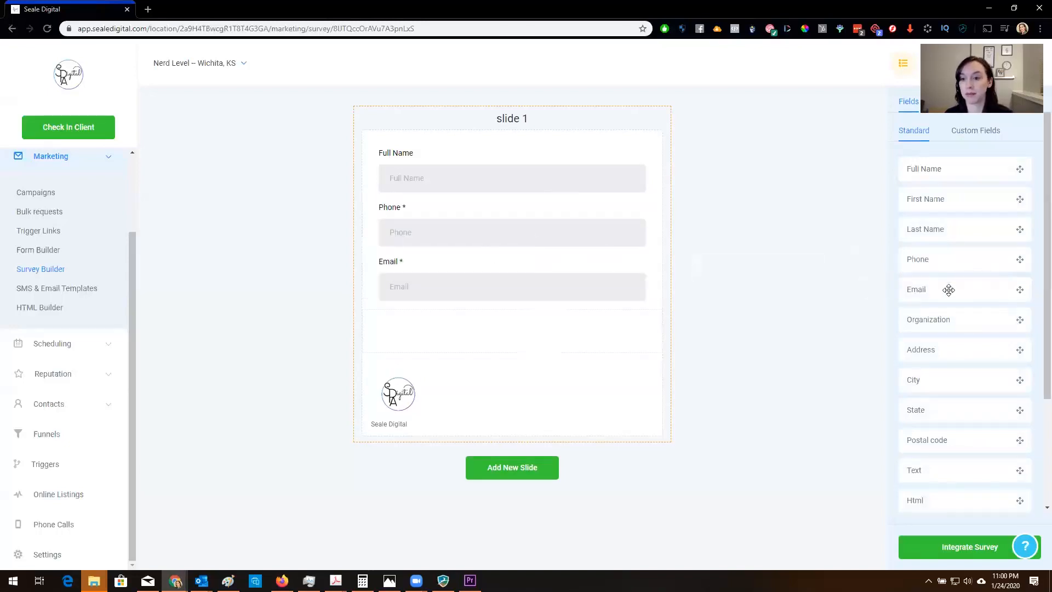
Step: Start a new custom field from the Custom fields list
{"action": "left_click", "coordinate": [975, 131]}
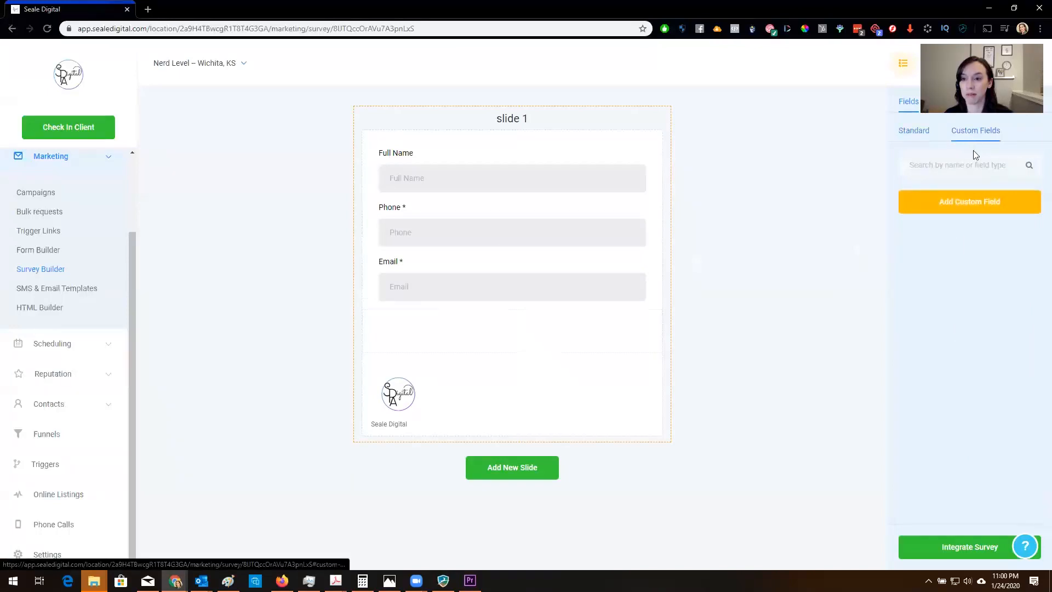
{"action": "left_click", "coordinate": [969, 202]}
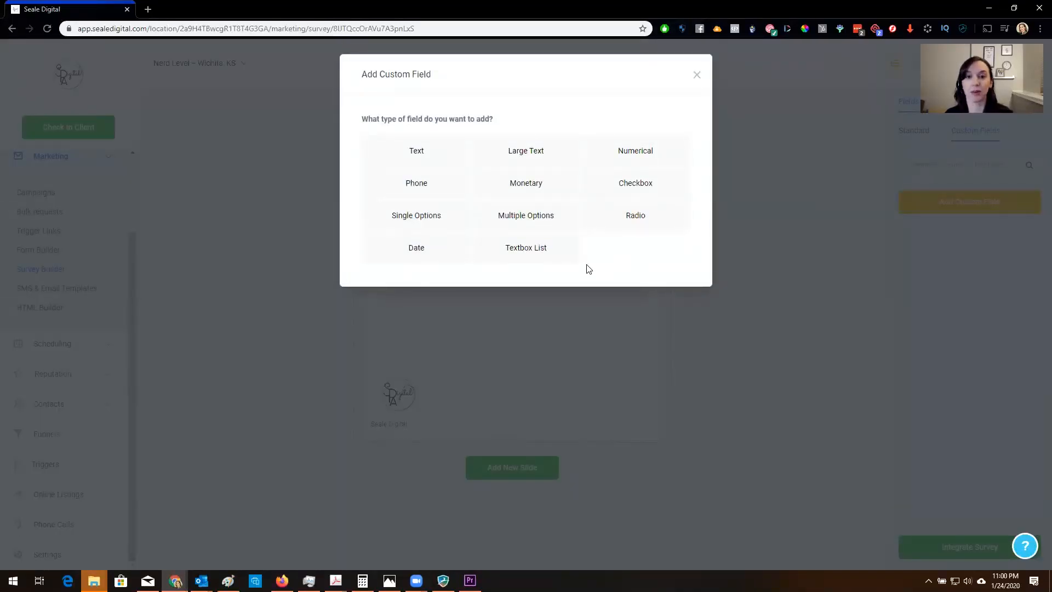
{"action": "mouse_move", "coordinate": [590, 256]}
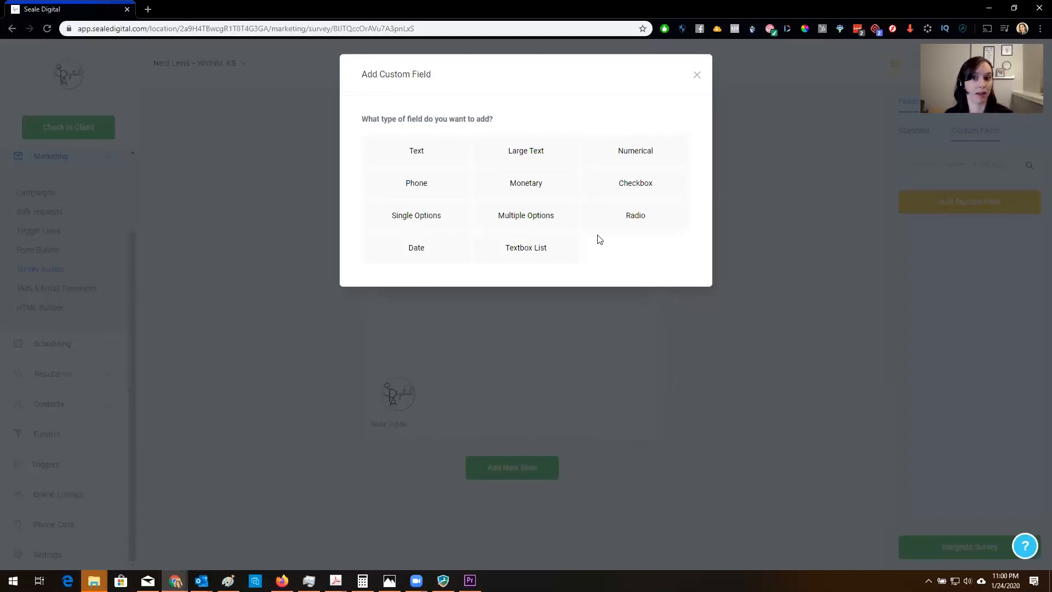
Step: Make the field a radio choice named Technology with first option Botox
{"action": "left_click", "coordinate": [634, 215]}
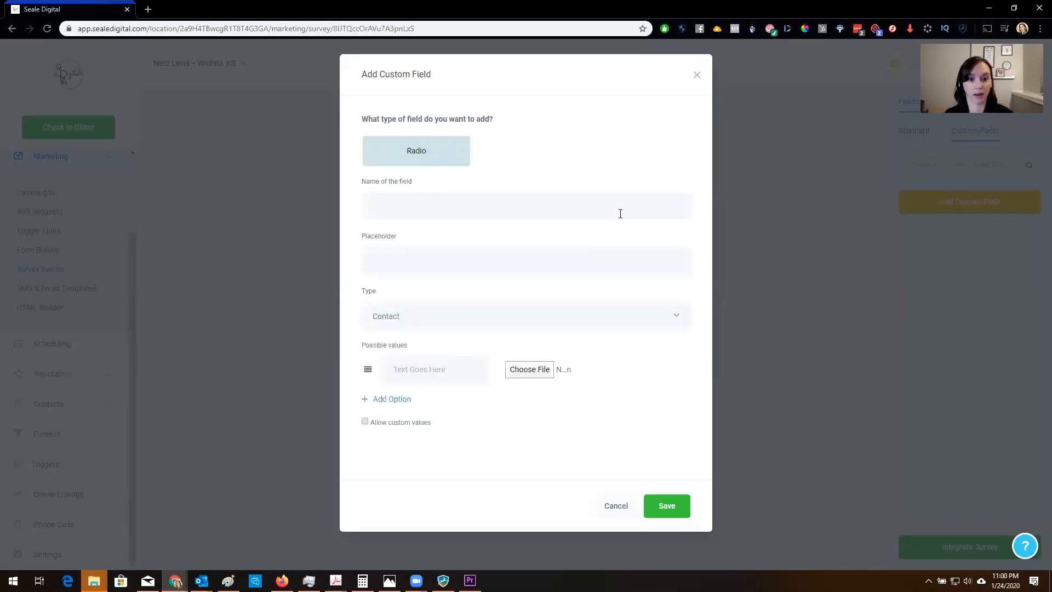
{"action": "left_click", "coordinate": [526, 205]}
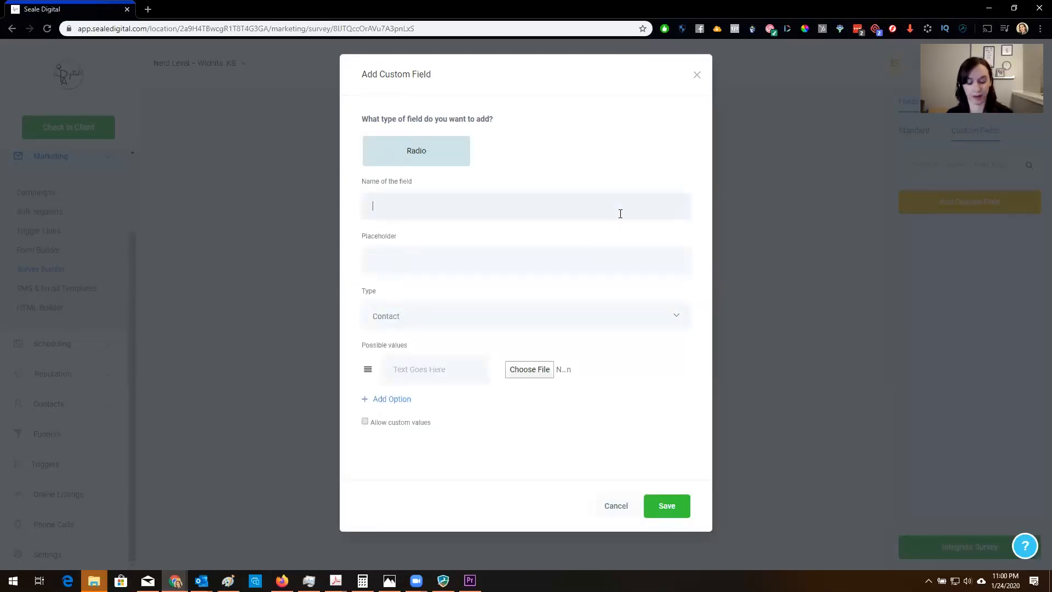
{"action": "type", "text": "Technology"}
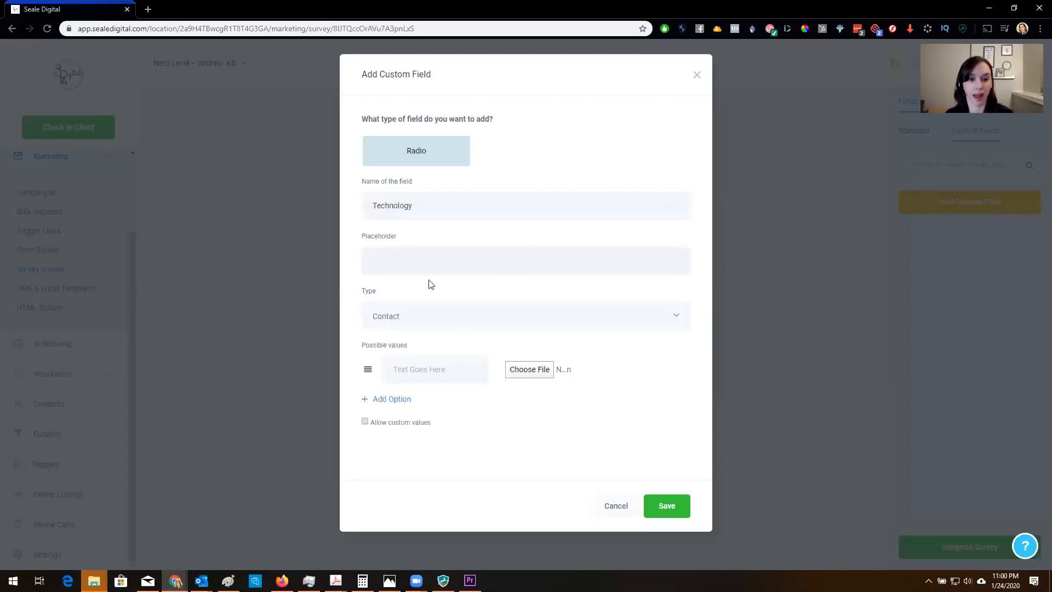
{"action": "type", "text": "Which service do you want to advertise?"}
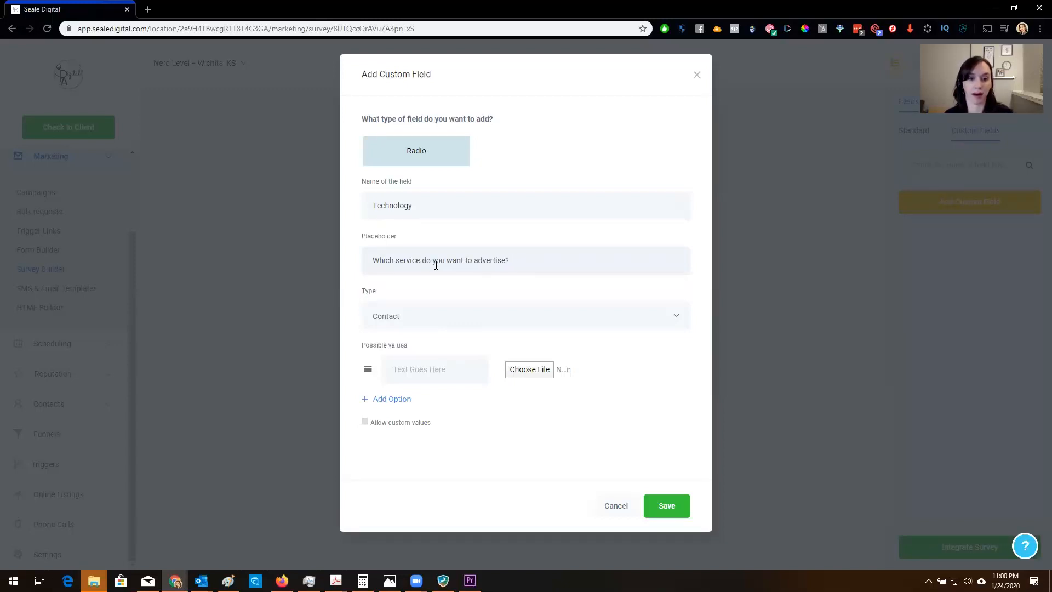
{"action": "type", "text": "Bolt"}
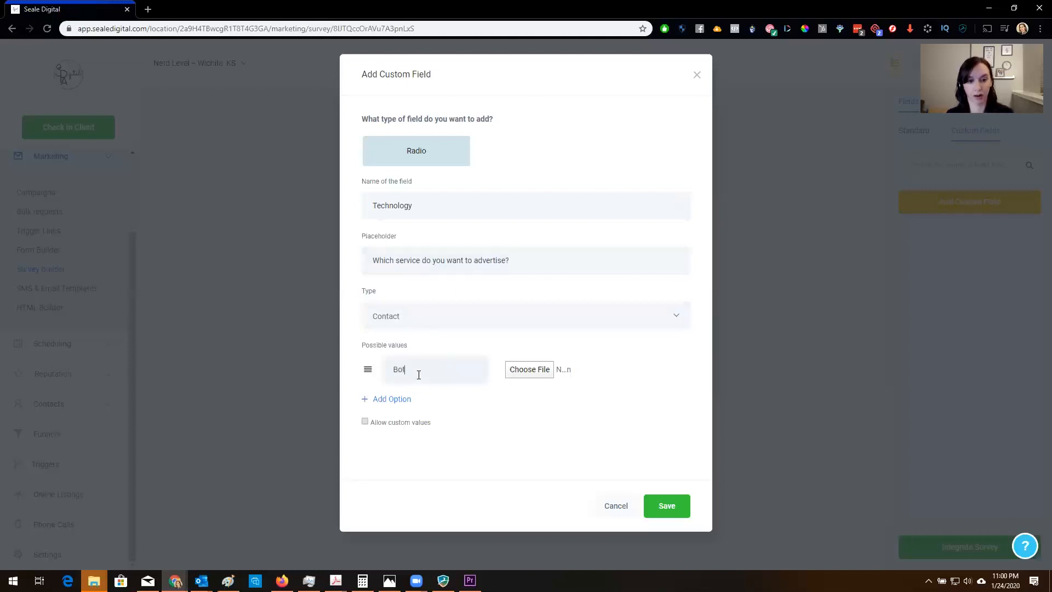
{"action": "type", "text": "ox"}
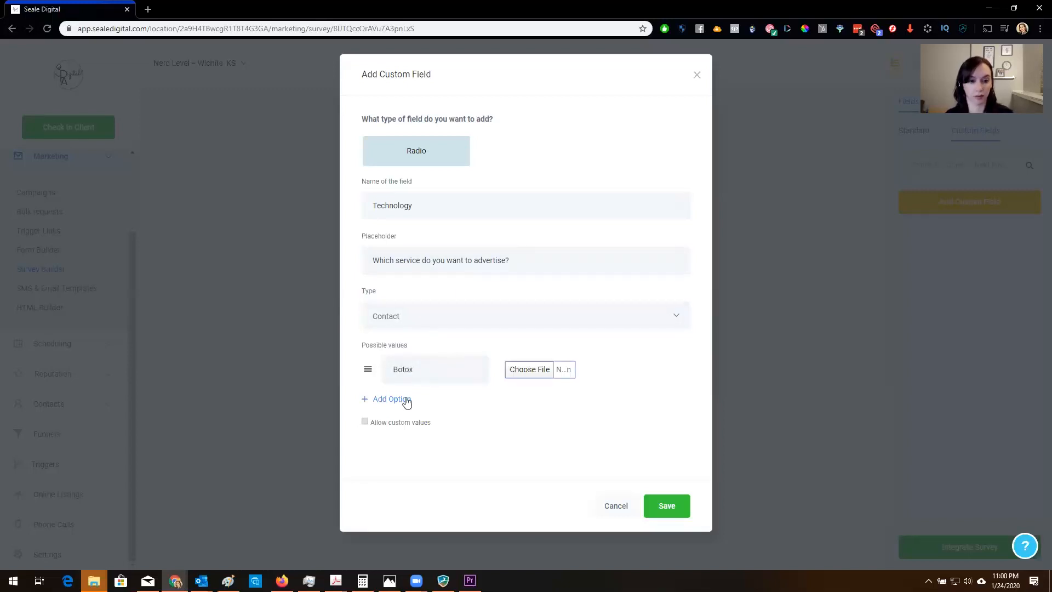
Step: Add options Laser hair removal and Facials, then save the Technology field
{"action": "left_click", "coordinate": [387, 399]}
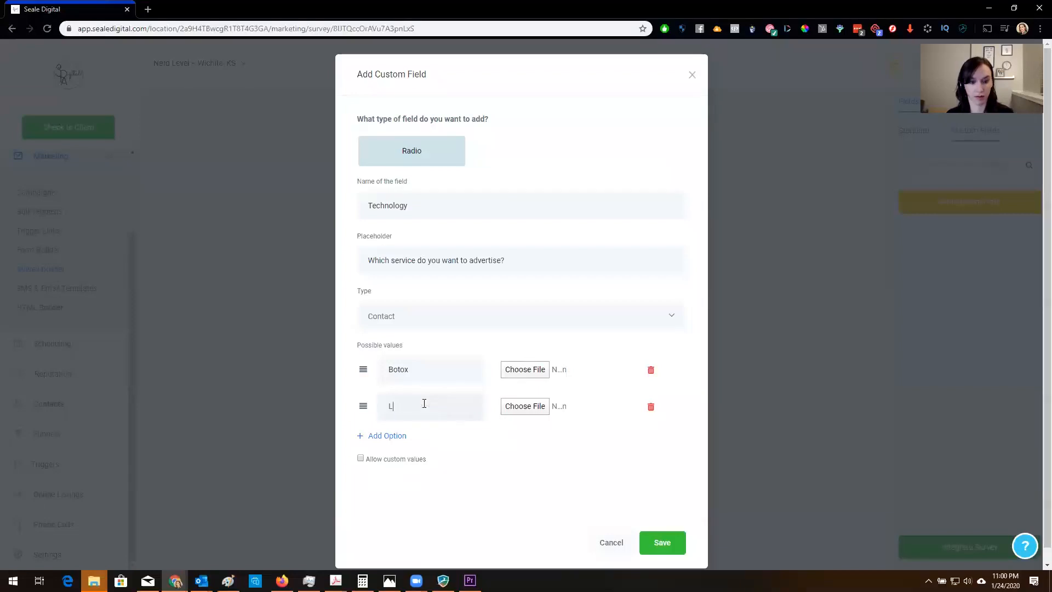
{"action": "type", "text": "Laser hair removal"}
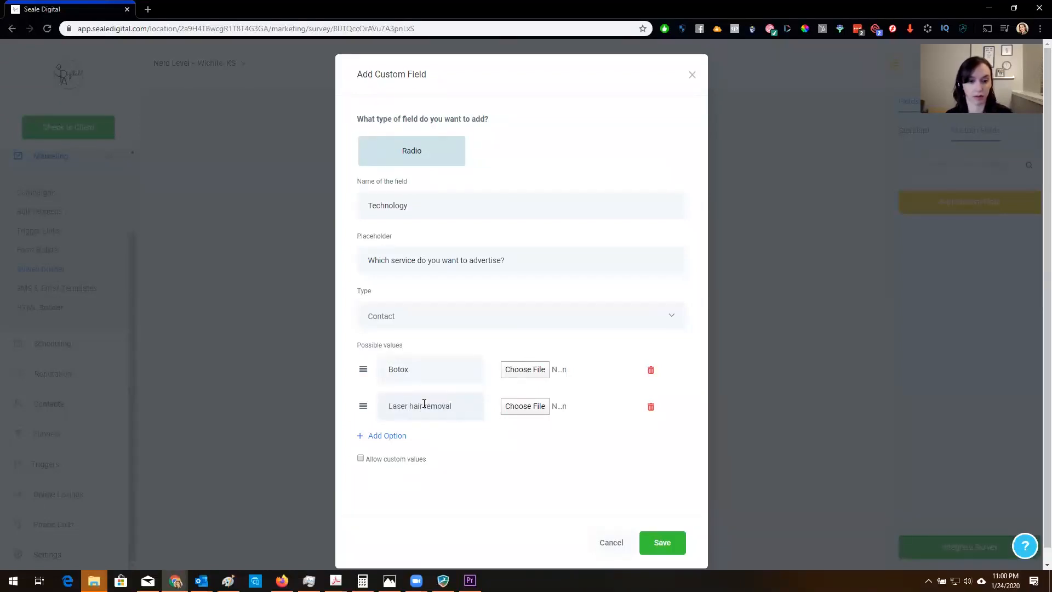
{"action": "left_click", "coordinate": [381, 435]}
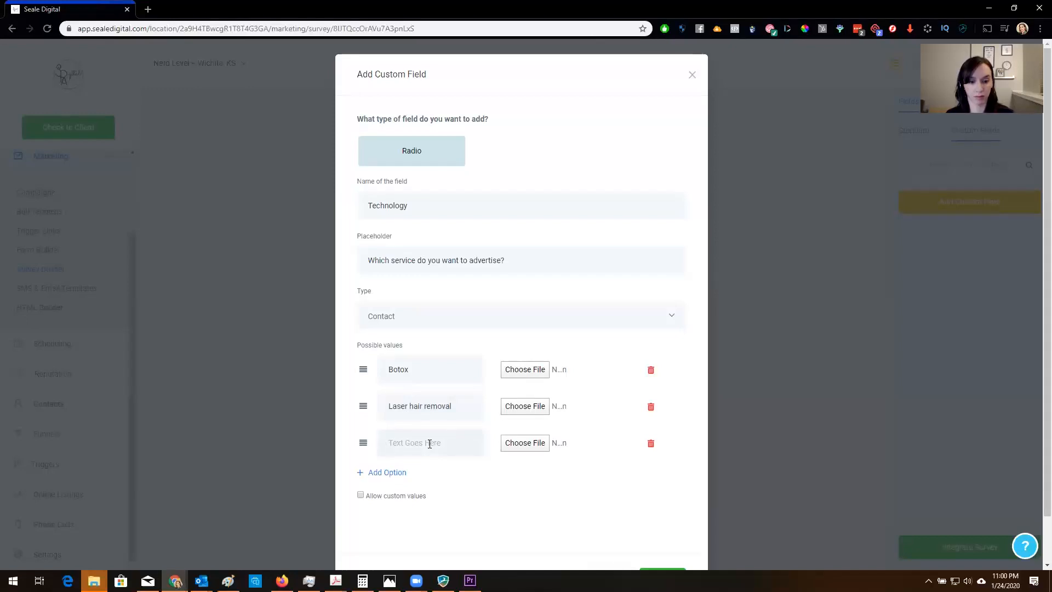
{"action": "type", "text": "Facials"}
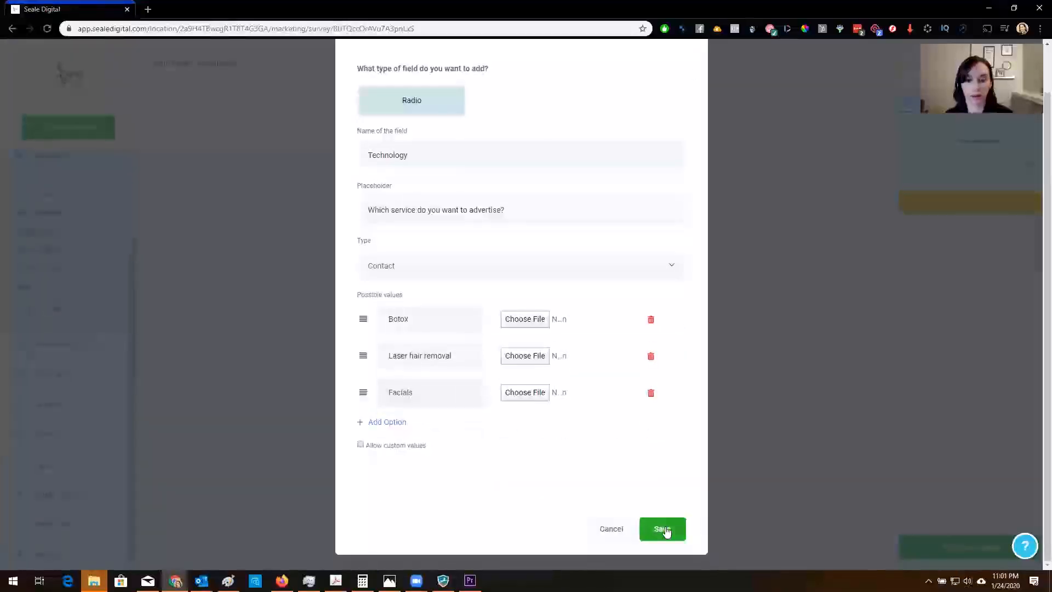
{"action": "left_click", "coordinate": [661, 528]}
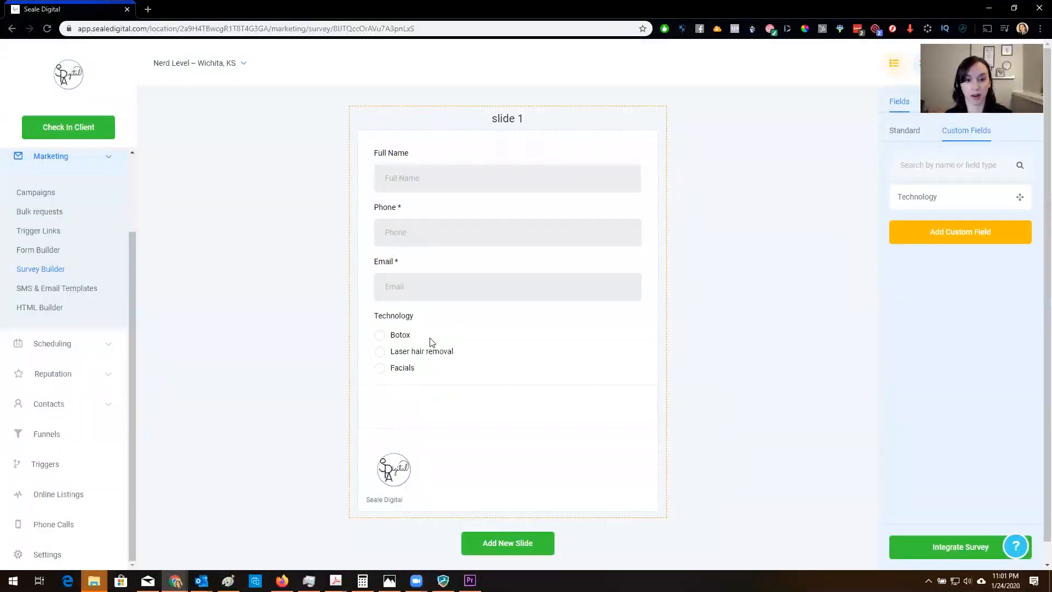
Step: Review the Technology question's settings, then show Survey 1's overall options
{"action": "left_click", "coordinate": [393, 316]}
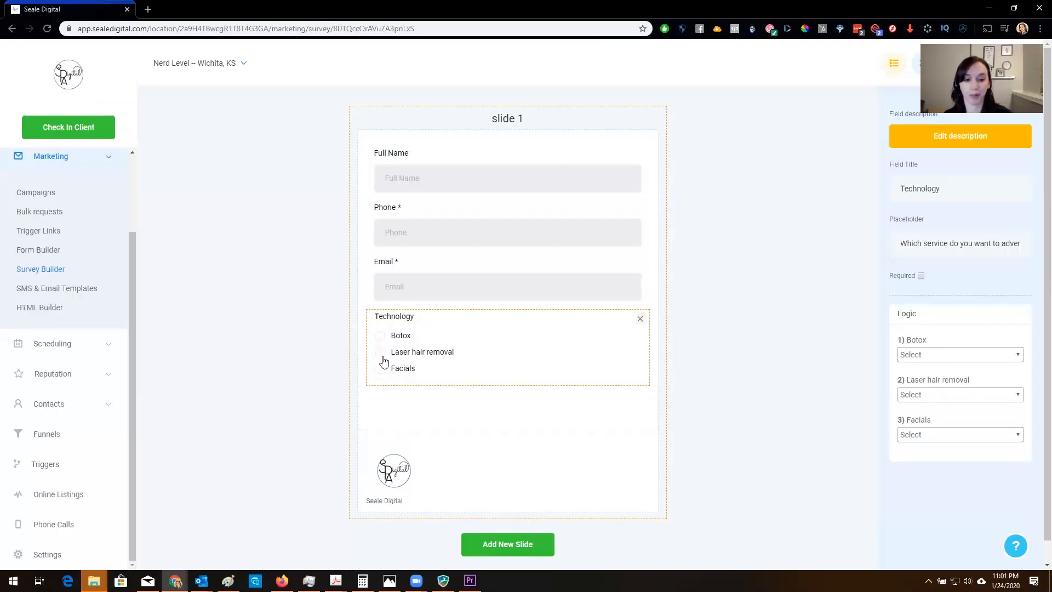
{"action": "scroll", "scroll_direction": "down", "scroll_amount": 3}
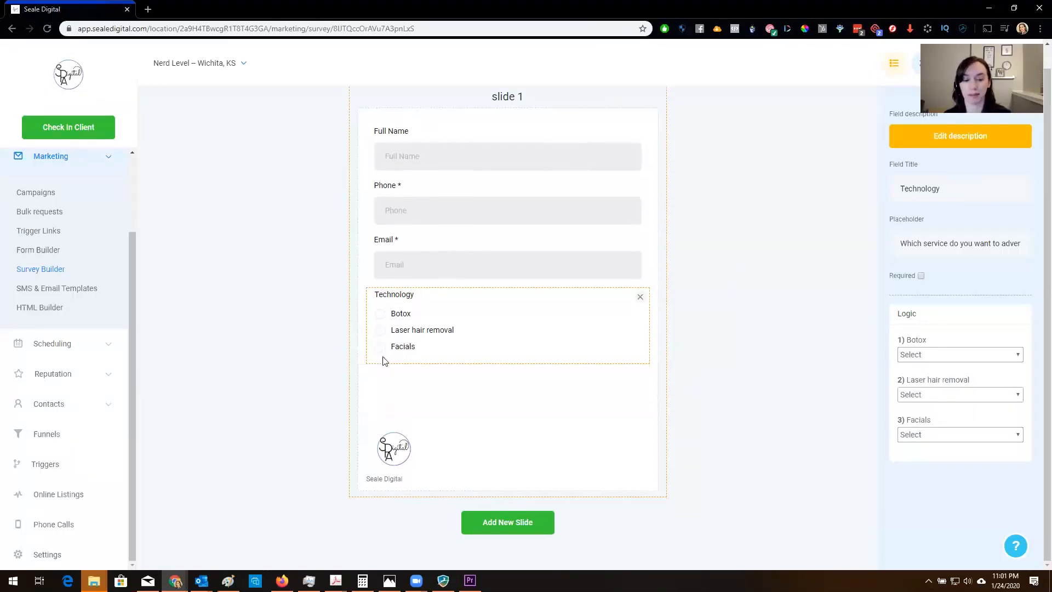
{"action": "left_click", "coordinate": [986, 101]}
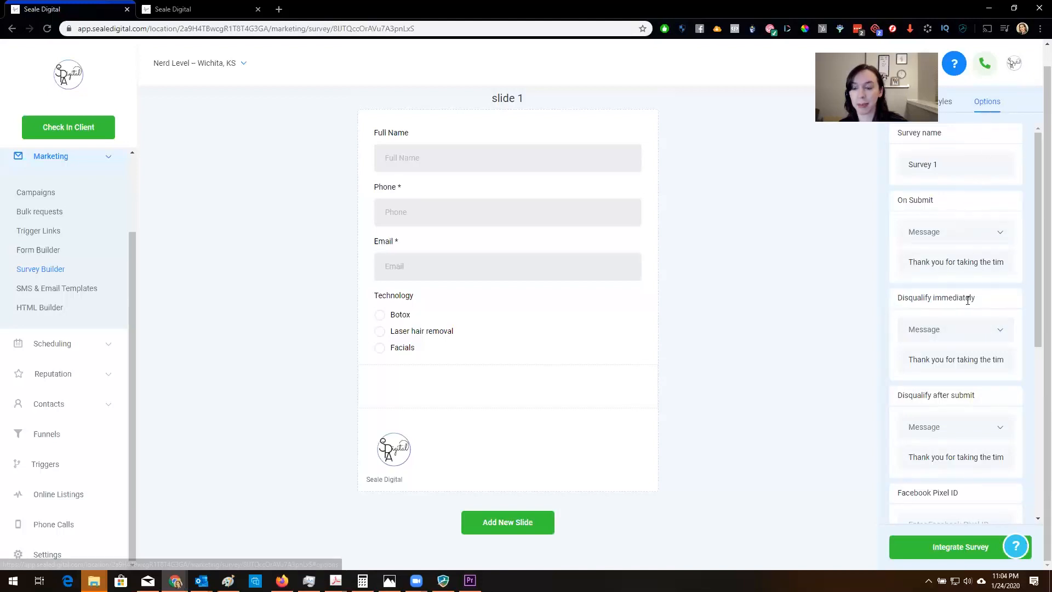
{"action": "scroll", "scroll_direction": "down", "scroll_amount": 3}
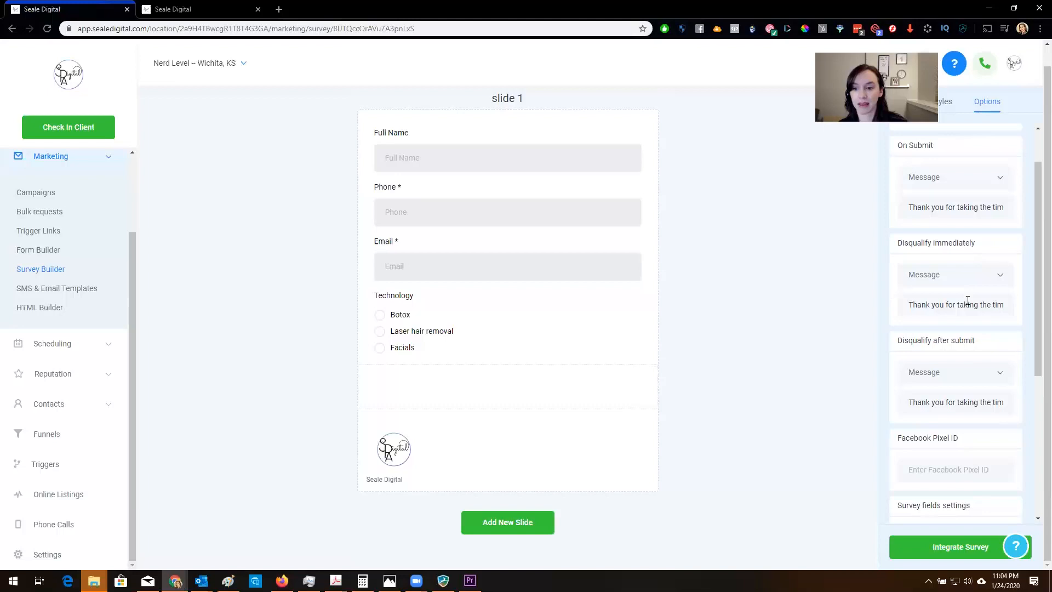
{"action": "left_click", "coordinate": [952, 231]}
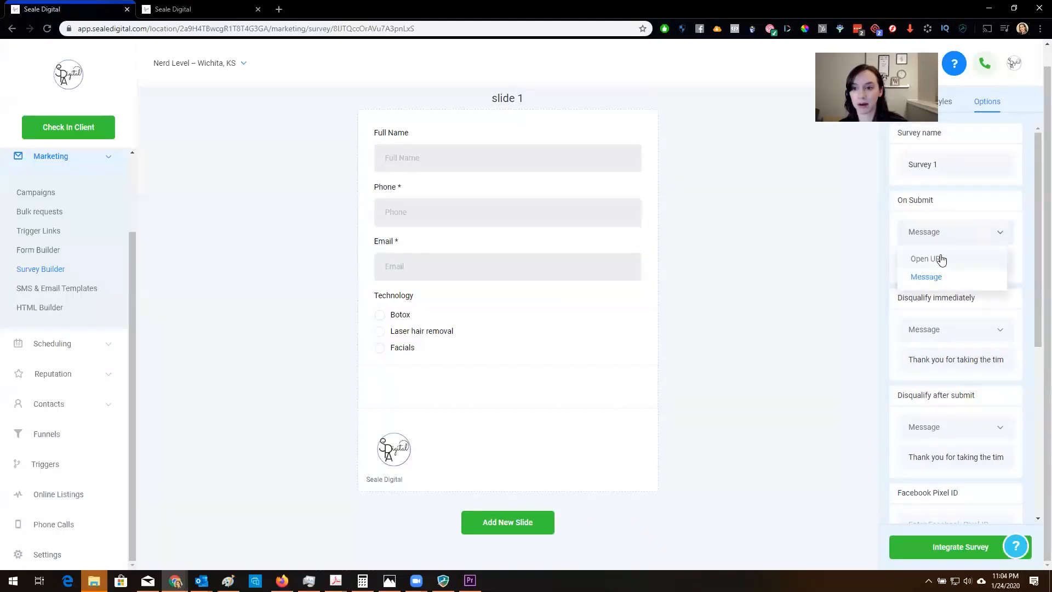
{"action": "left_click", "coordinate": [928, 258]}
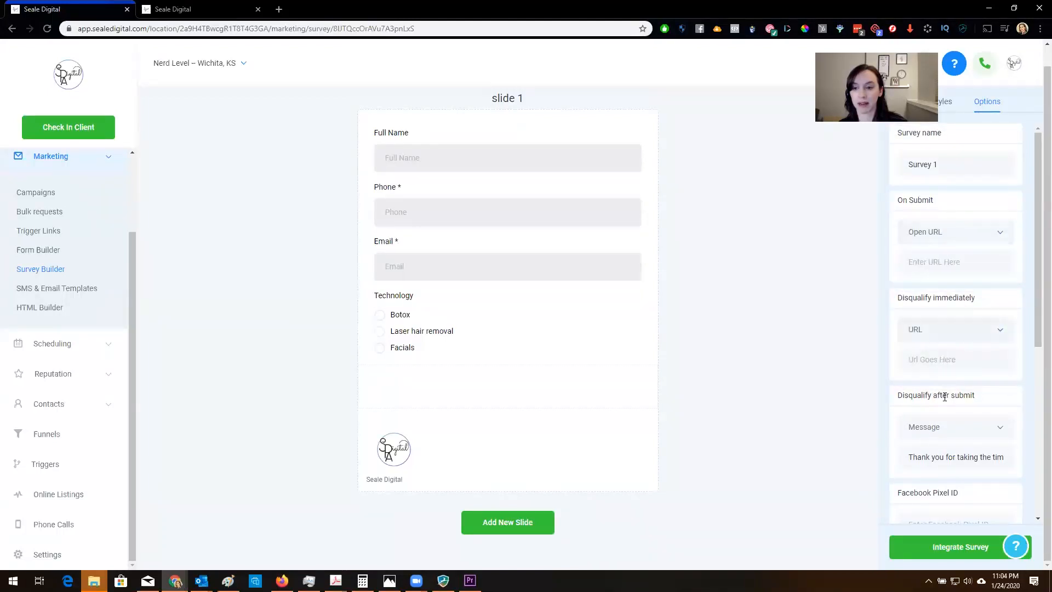
{"action": "left_click", "coordinate": [952, 427]}
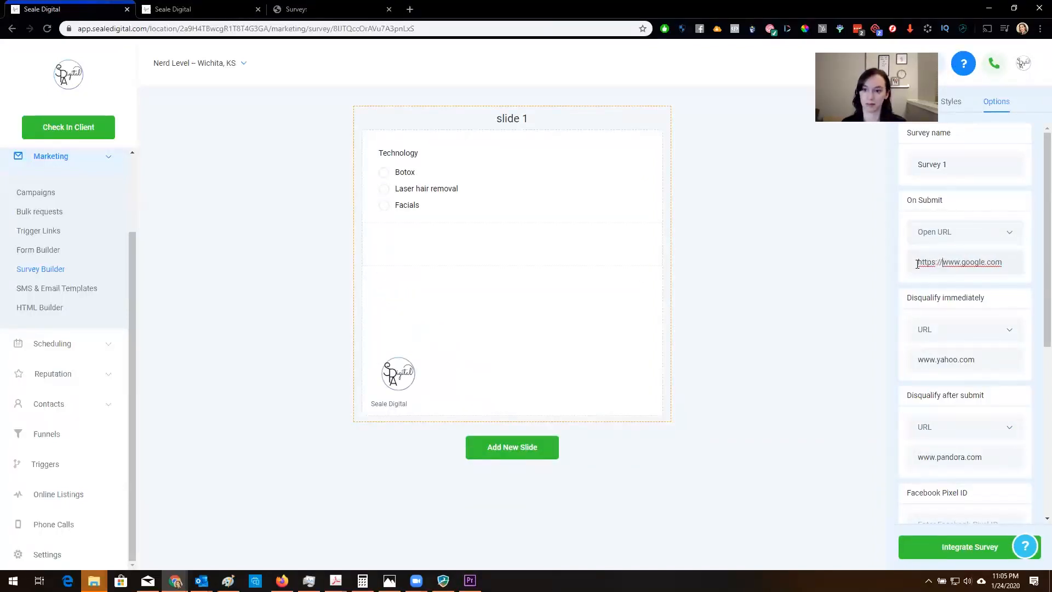
{"action": "double_click", "coordinate": [958, 262]}
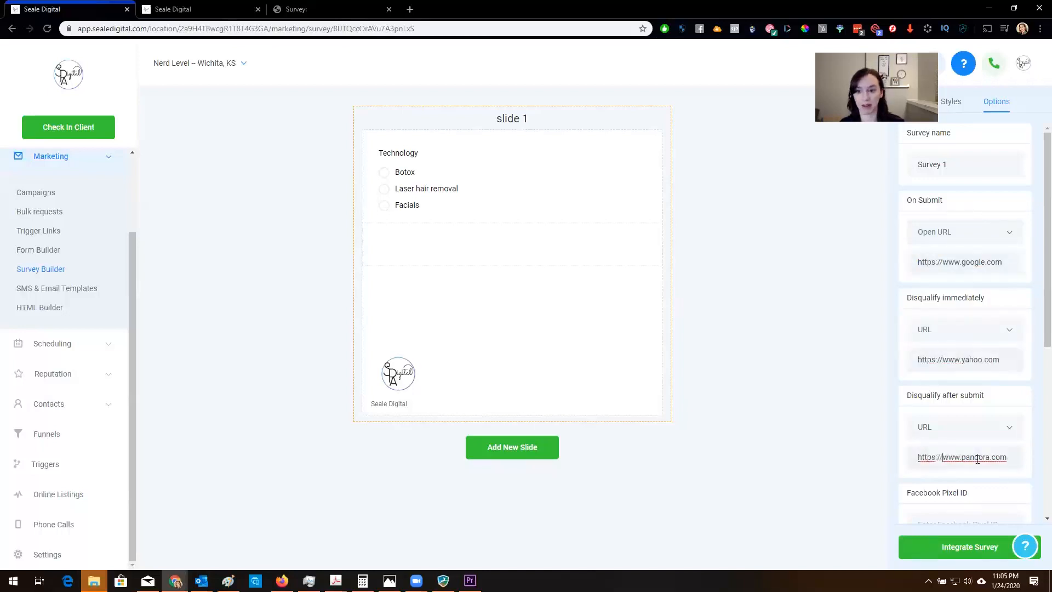
{"action": "left_click", "coordinate": [968, 545]}
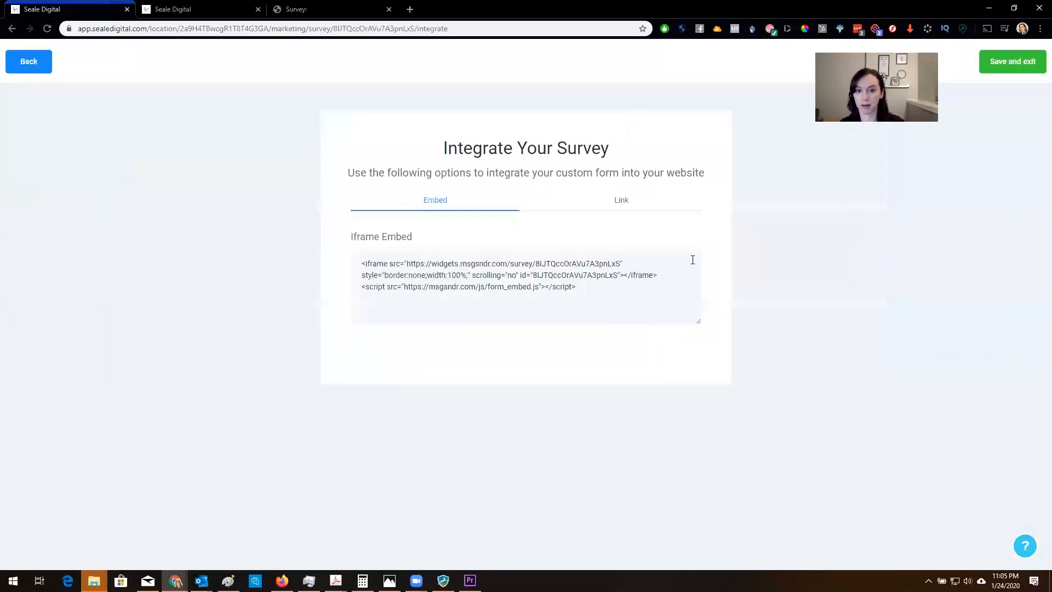
{"action": "mouse_move", "coordinate": [932, 136]}
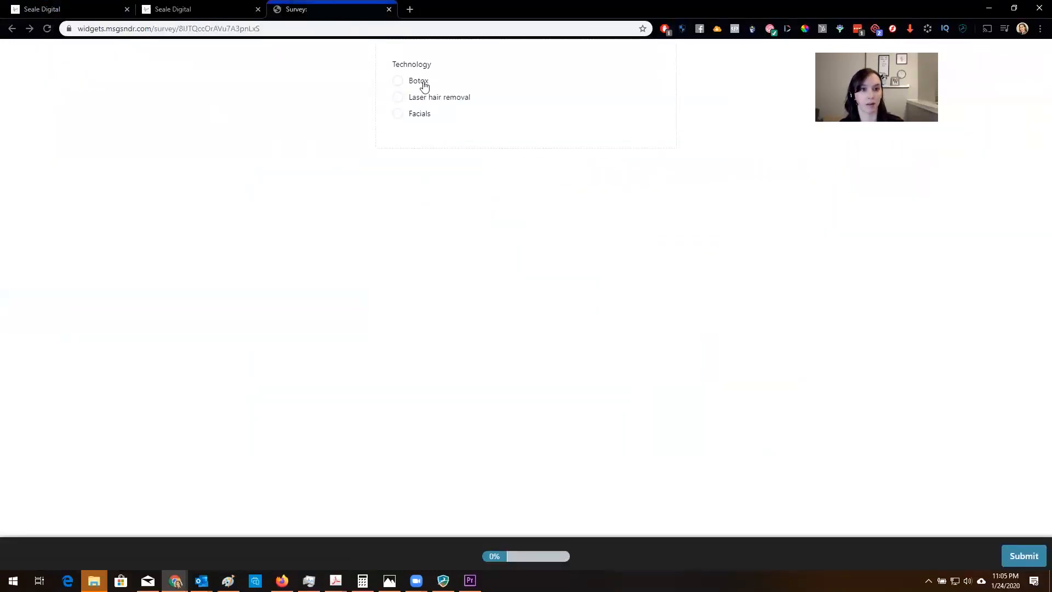
Step: Test the live survey link, return to the Survey Builder list and reopen Survey 1 for editing
{"action": "type", "text": "google.com"}
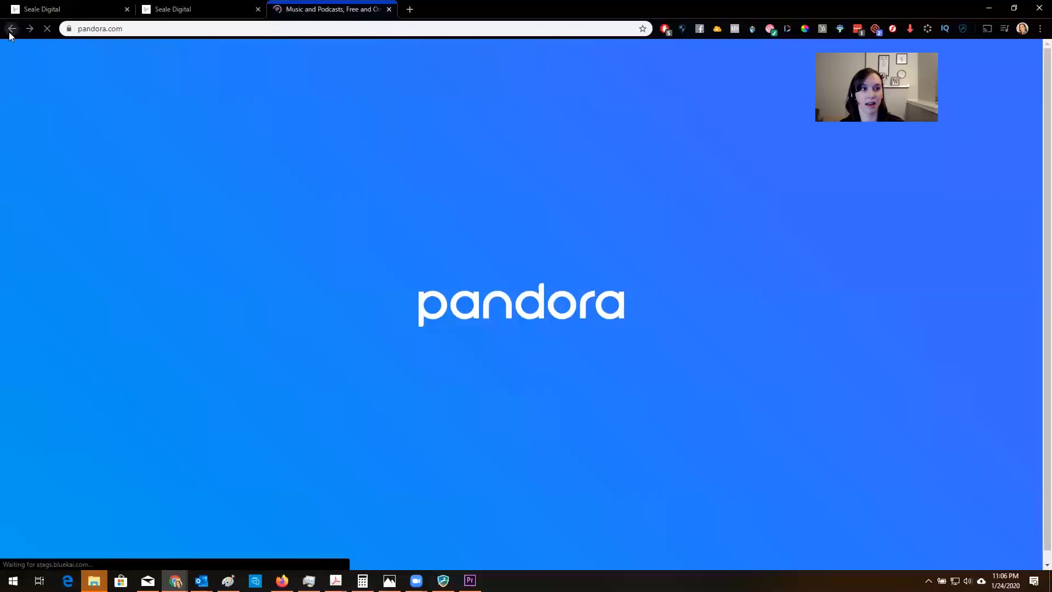
{"action": "left_click", "coordinate": [195, 8]}
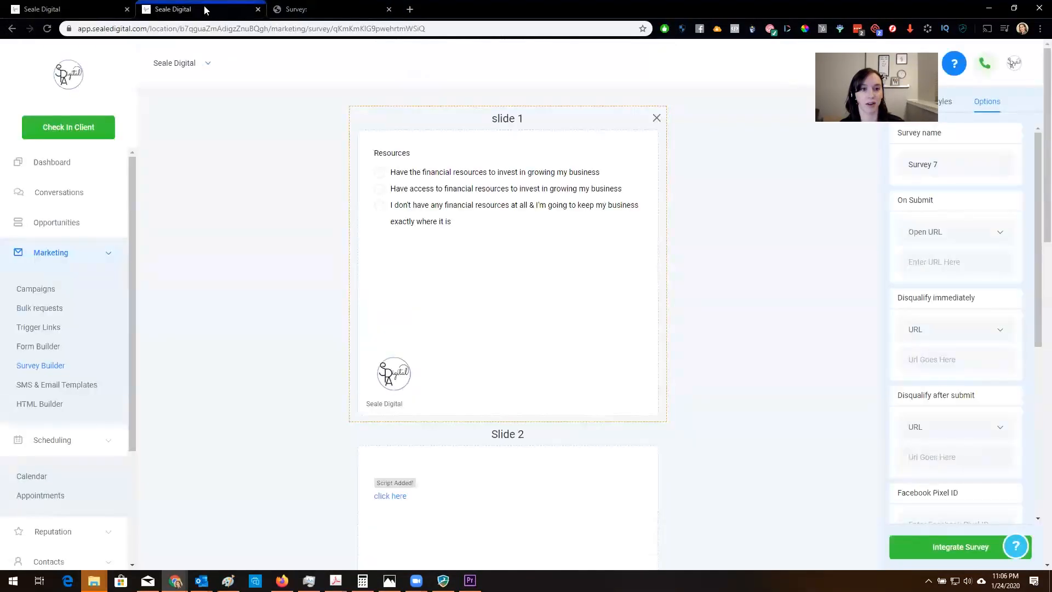
{"action": "left_click", "coordinate": [960, 546]}
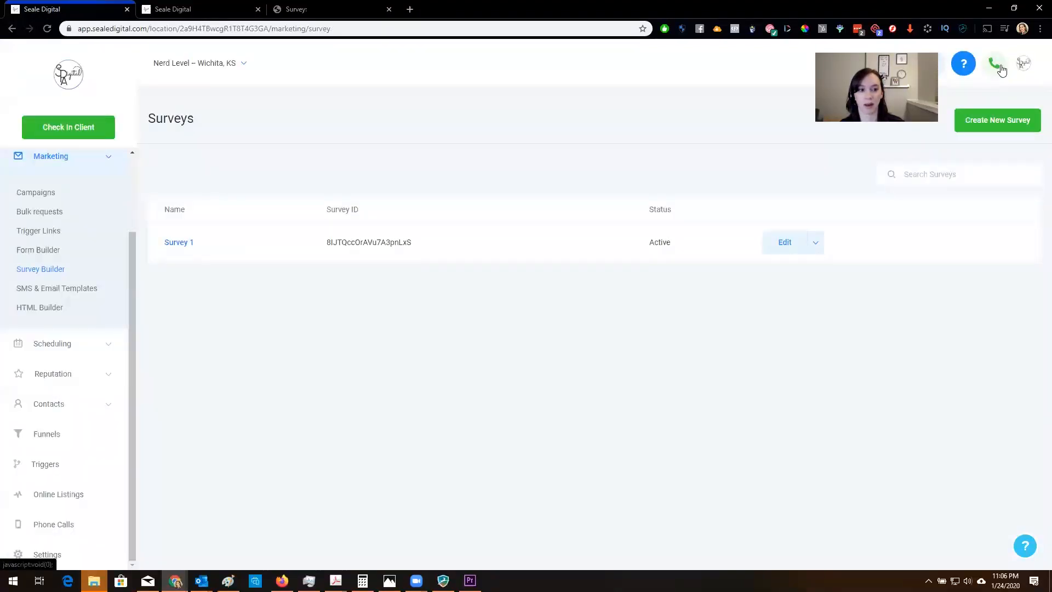
{"action": "left_click", "coordinate": [179, 242]}
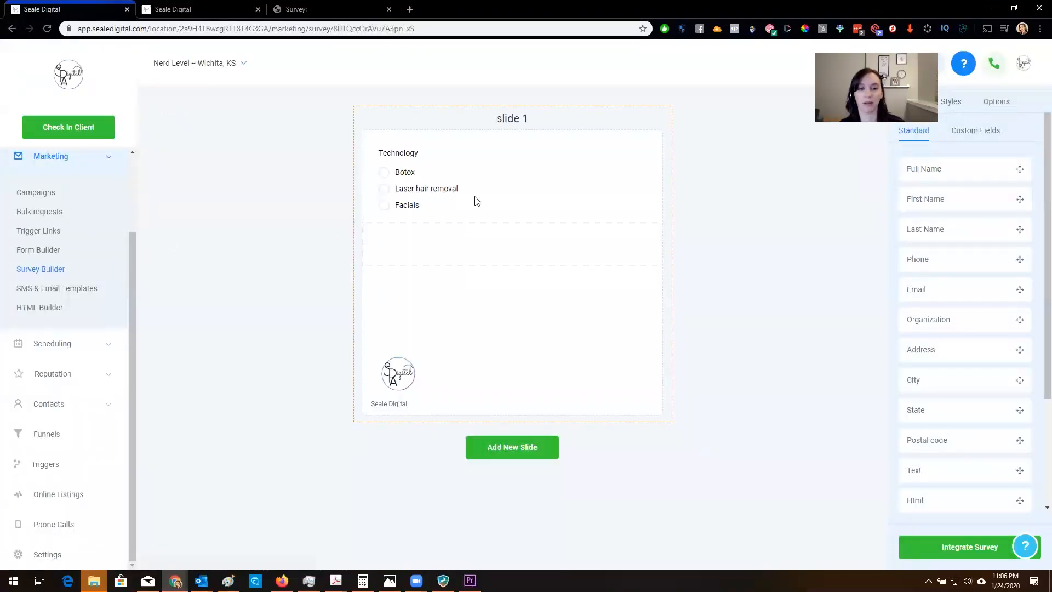